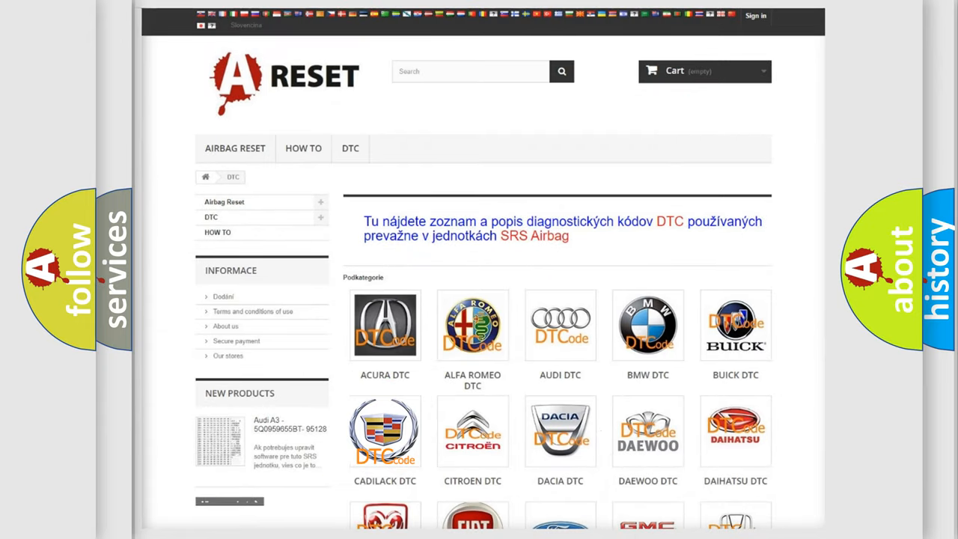
# Select the Cadillac logo to list Cadillac airbag DTC codes on A-Reset
pyautogui.click(384, 430)
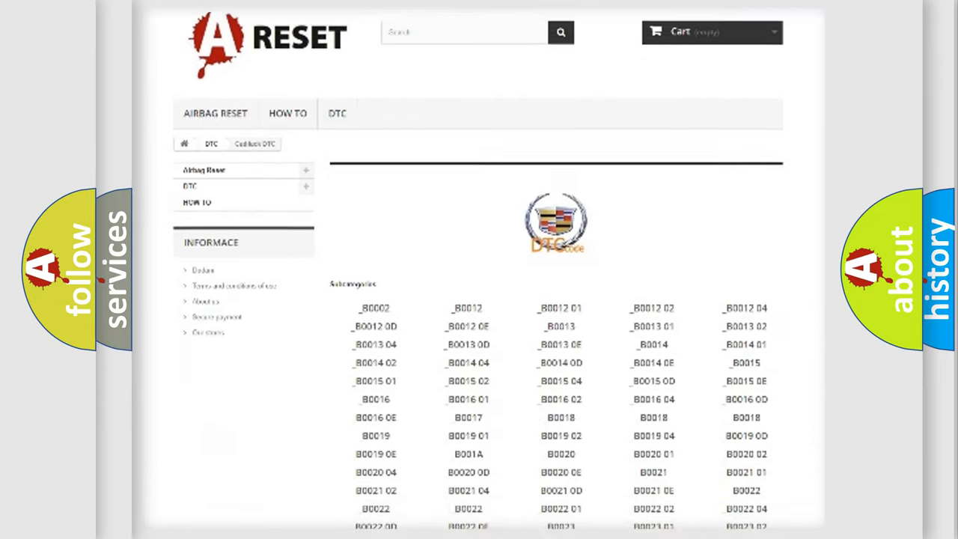
# Scroll to the U150031 card covering the faulted H-bridge driver condition
pyautogui.scroll(-3)
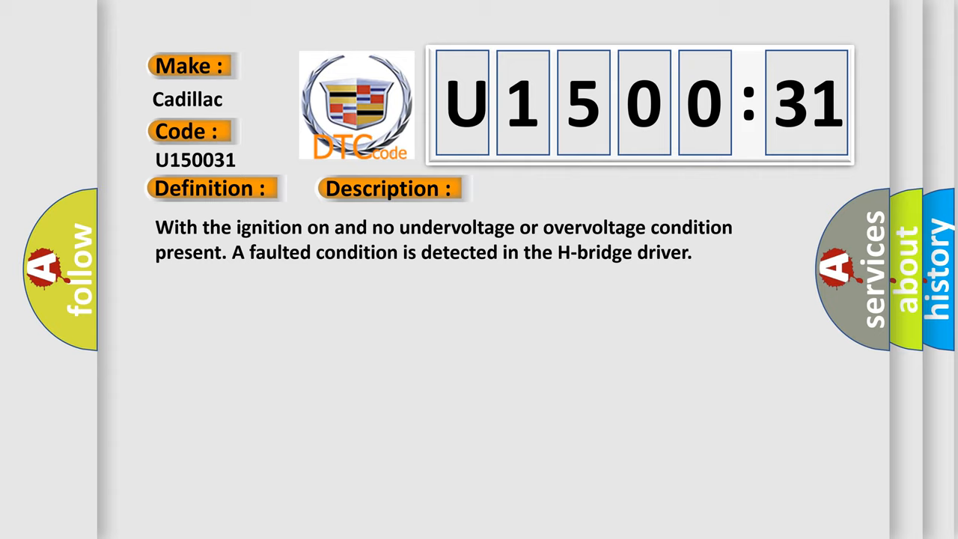
# Reveal the U150031 causes, including shift motor circuit shorts and the No Signal subtype
pyautogui.click(550, 188)
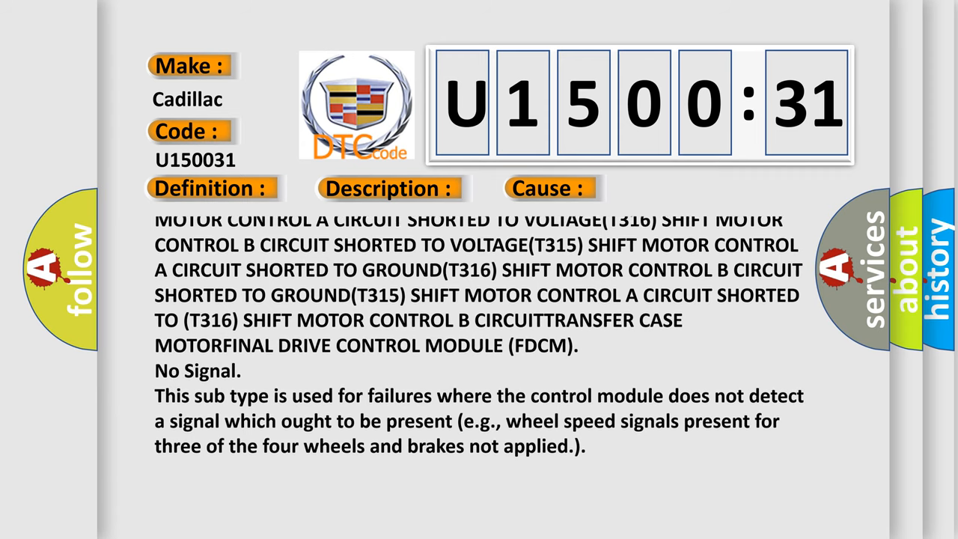
pyautogui.scroll(-3)
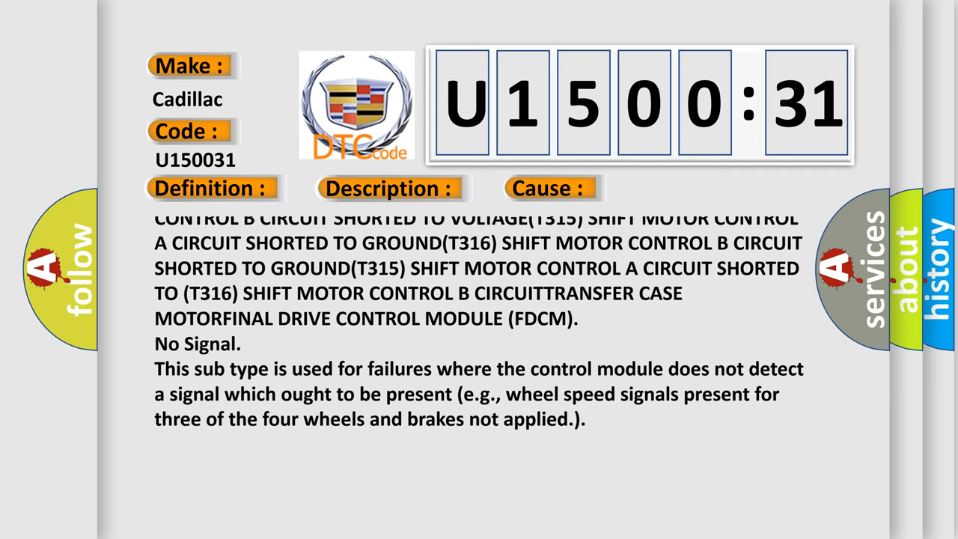
pyautogui.scroll(-3)
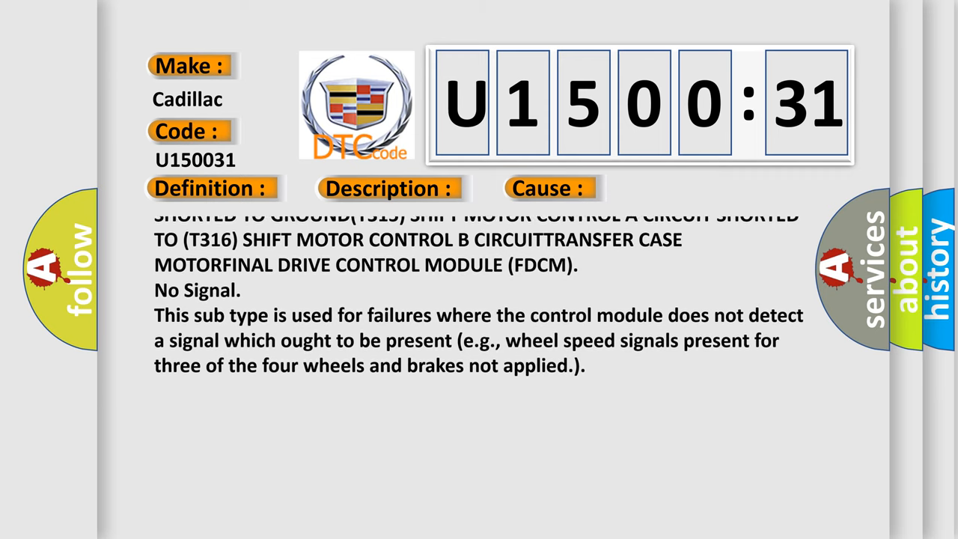
pyautogui.scroll(-3)
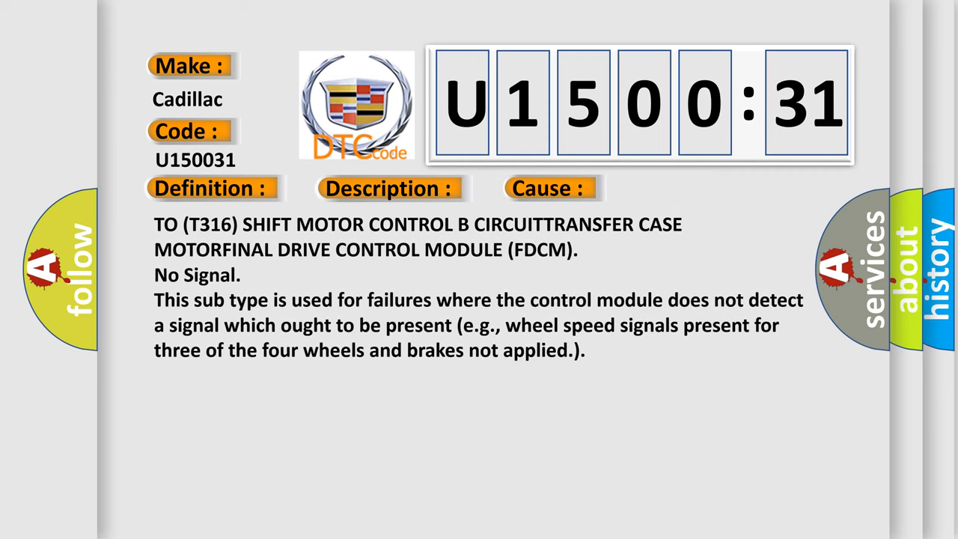